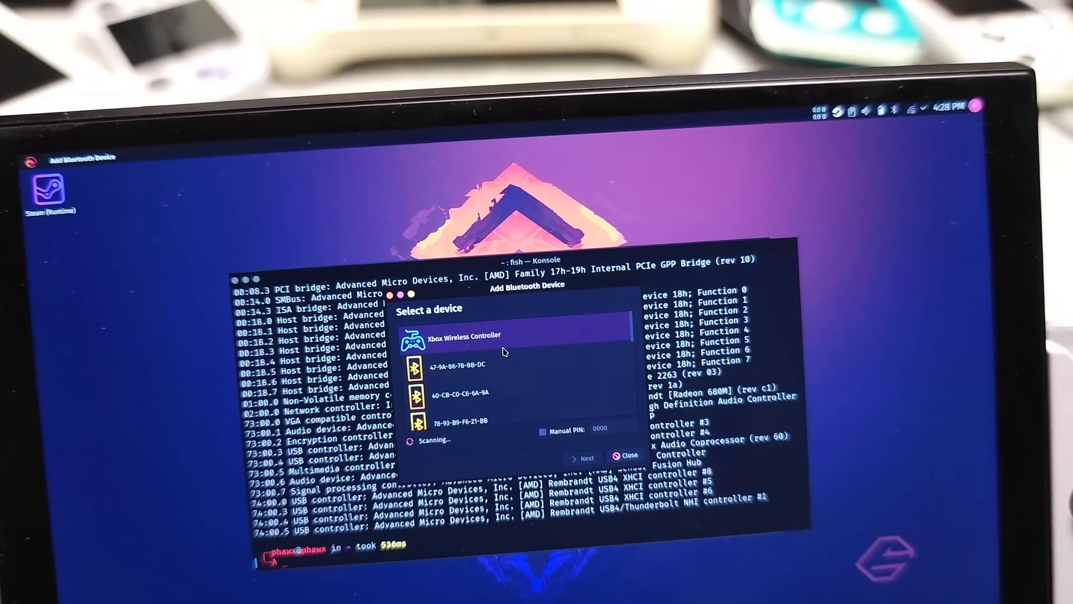
Begin connecting to the selected Xbox Wireless Controller via Next.
{"action": "left_click", "coordinate": [585, 457]}
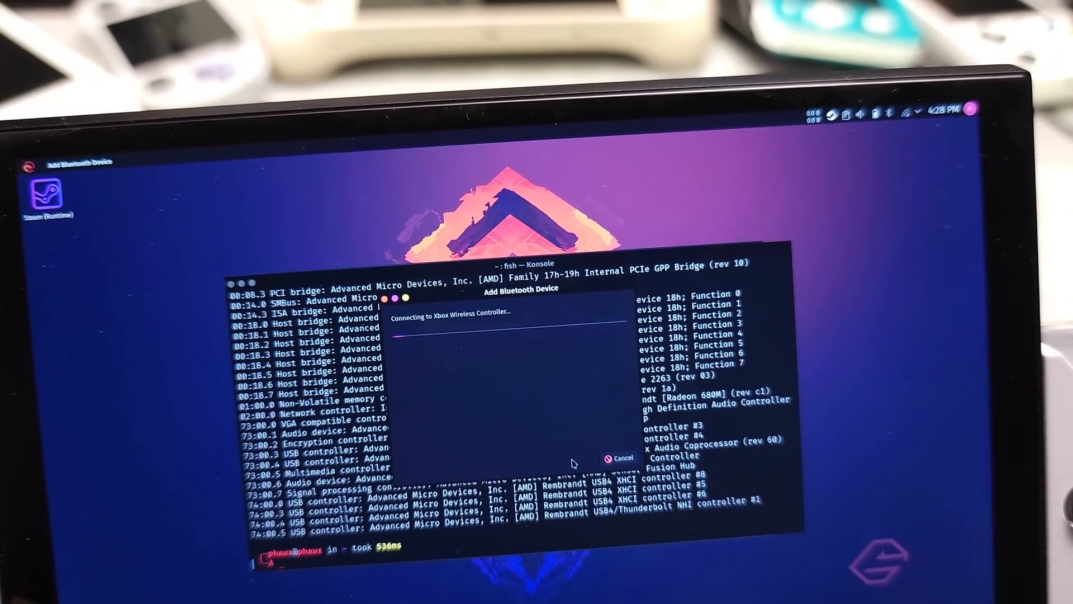